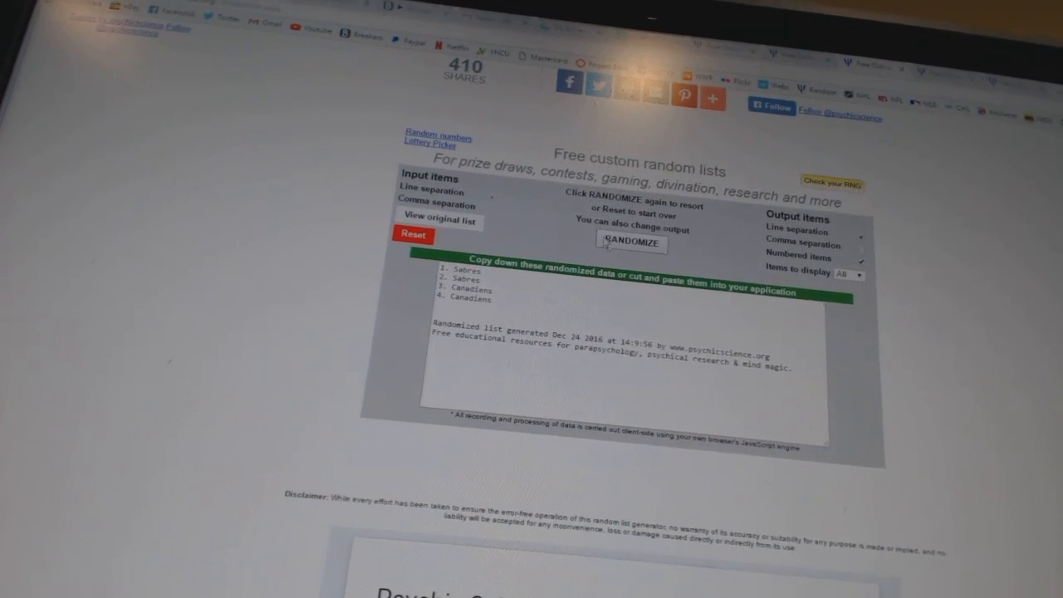
Reshuffle the team-name list five times to land on a final random order.
left_click(631, 243)
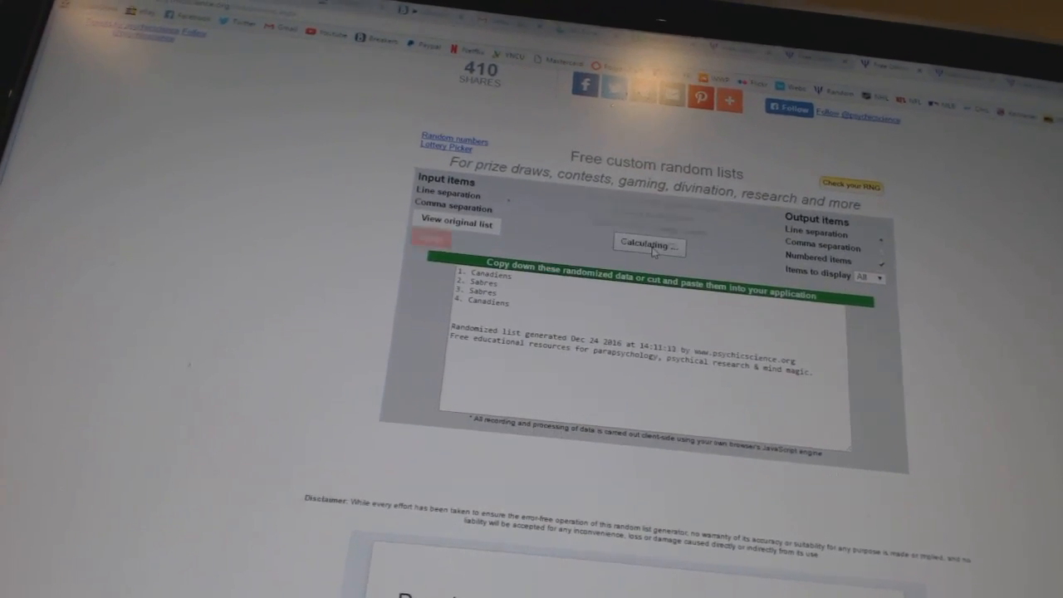
left_click(648, 244)
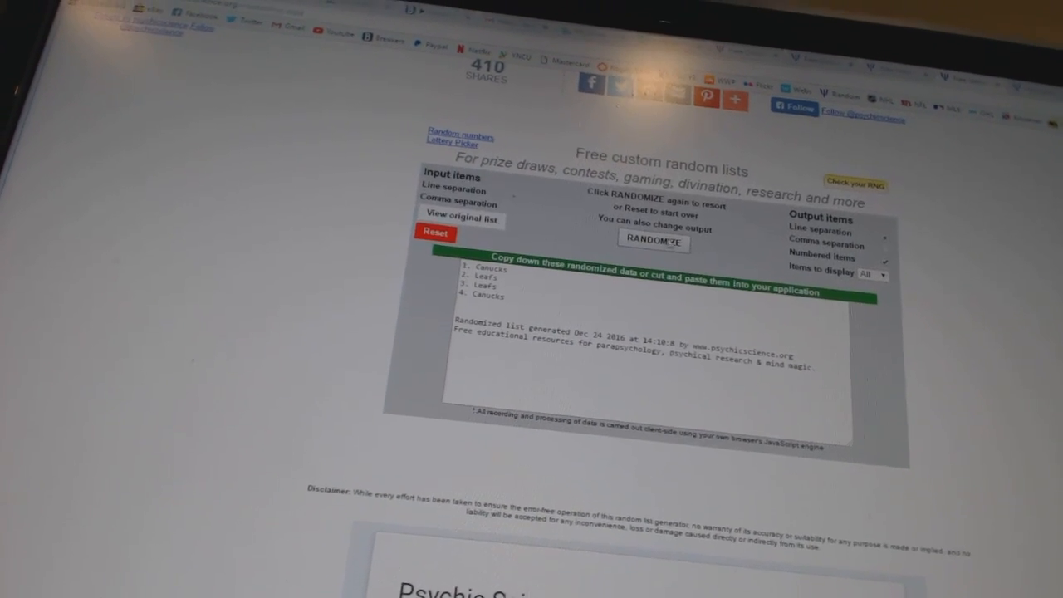
left_click(652, 242)
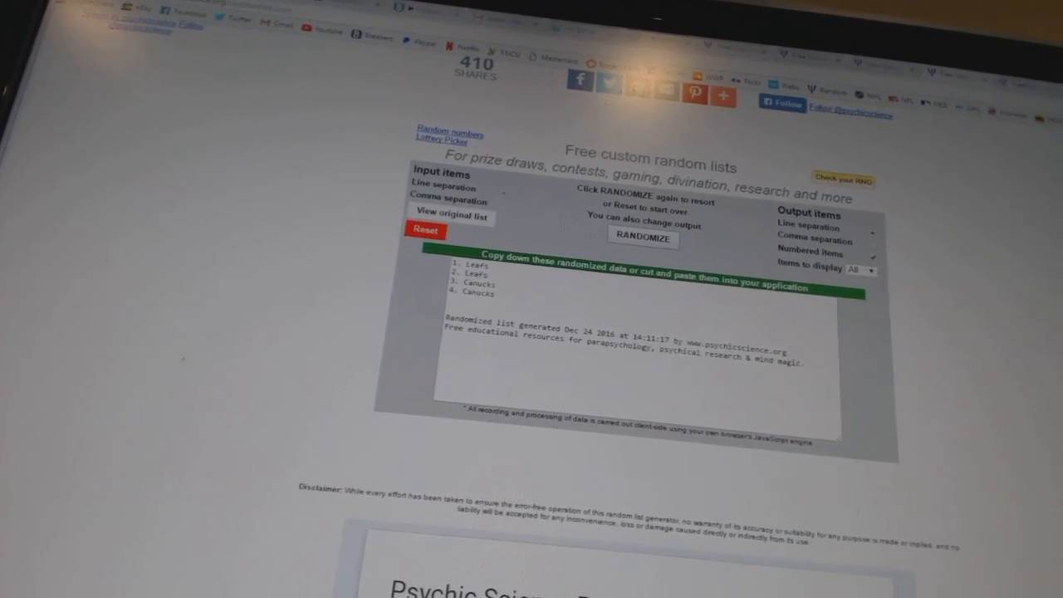
left_click(643, 239)
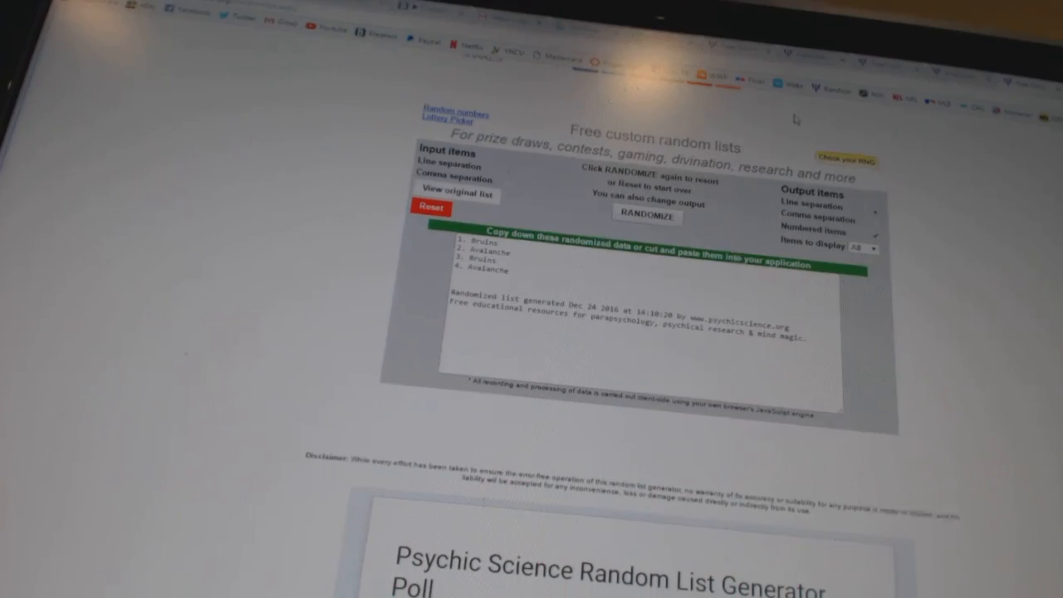
left_click(647, 216)
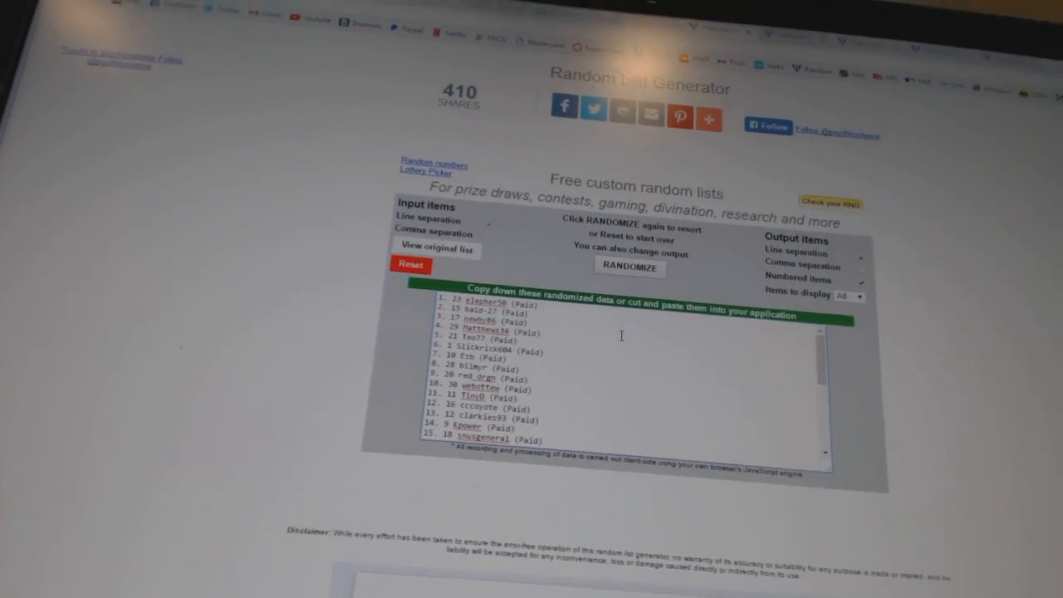
Reshuffle the paid participant names twice so different names sit at the top.
left_click(629, 267)
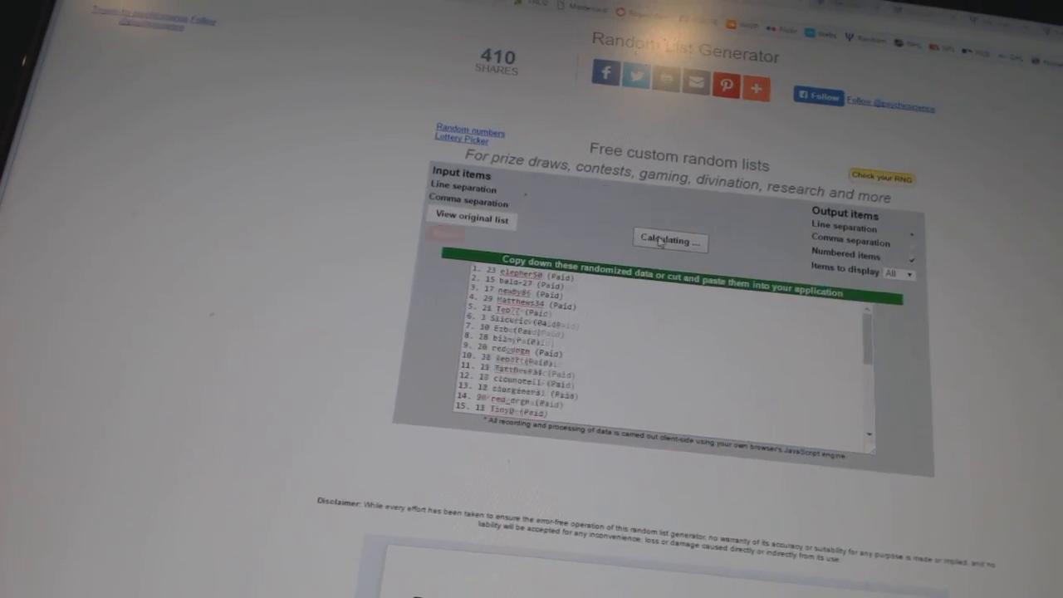
left_click(670, 241)
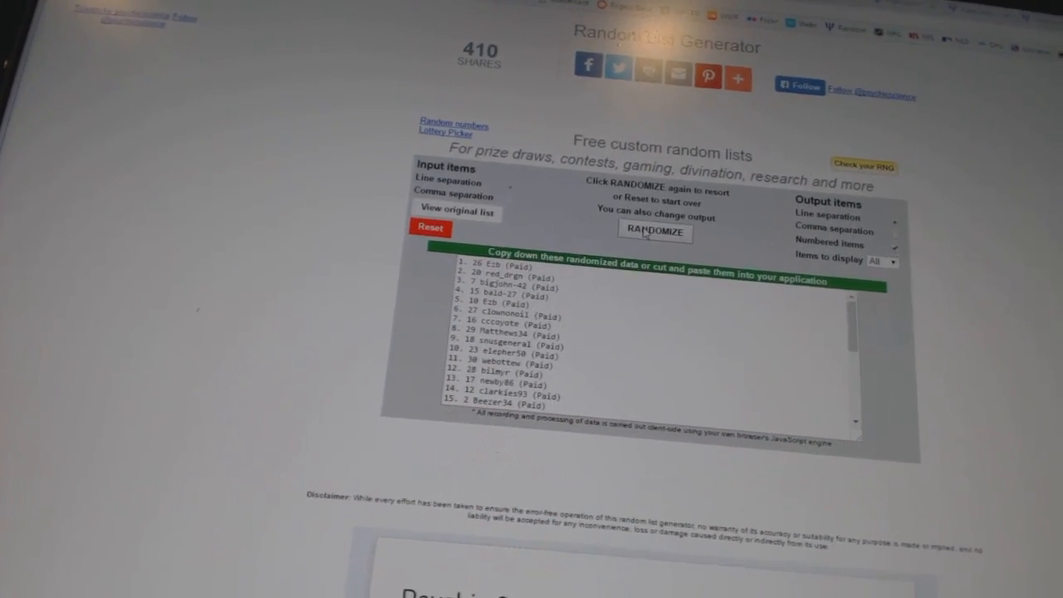